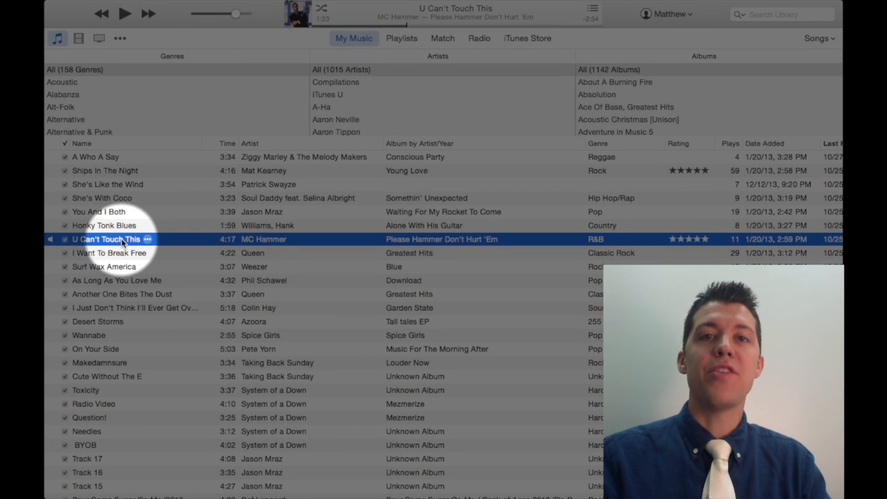
- Open Get Info for MC Hammer's 'U Can't Touch This' from its context menu
right_click(121, 239)
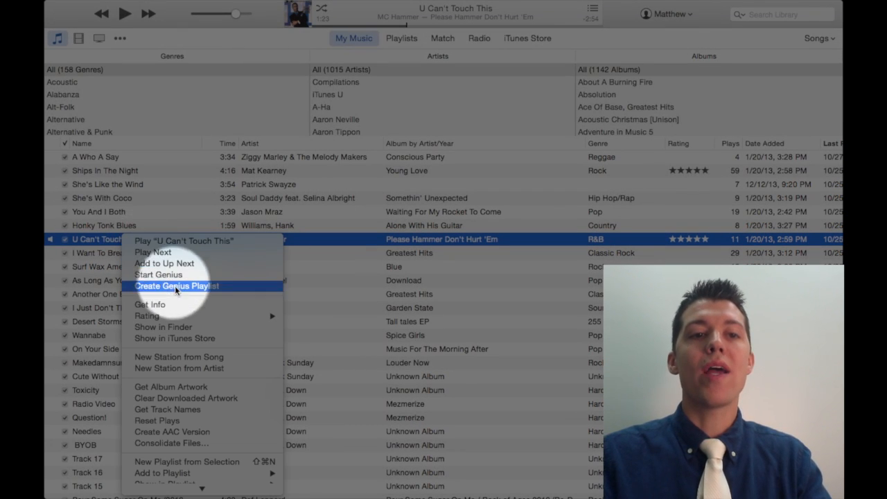
mouse_move(150, 305)
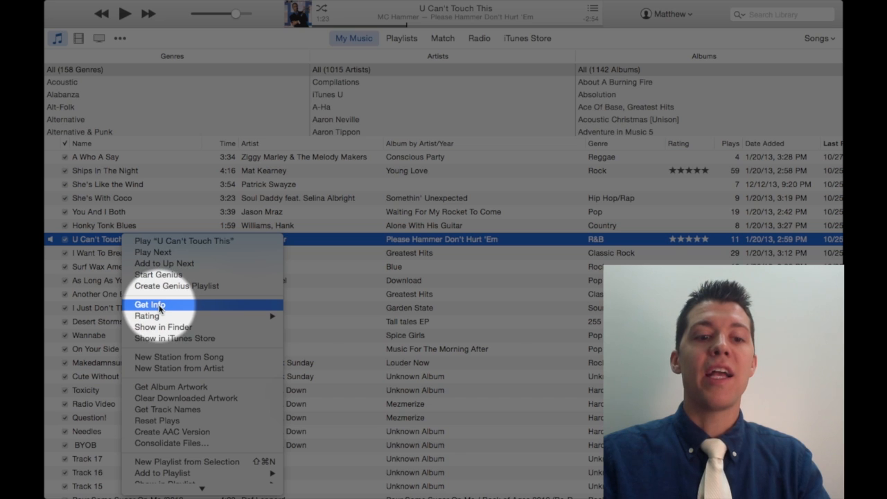
click(149, 305)
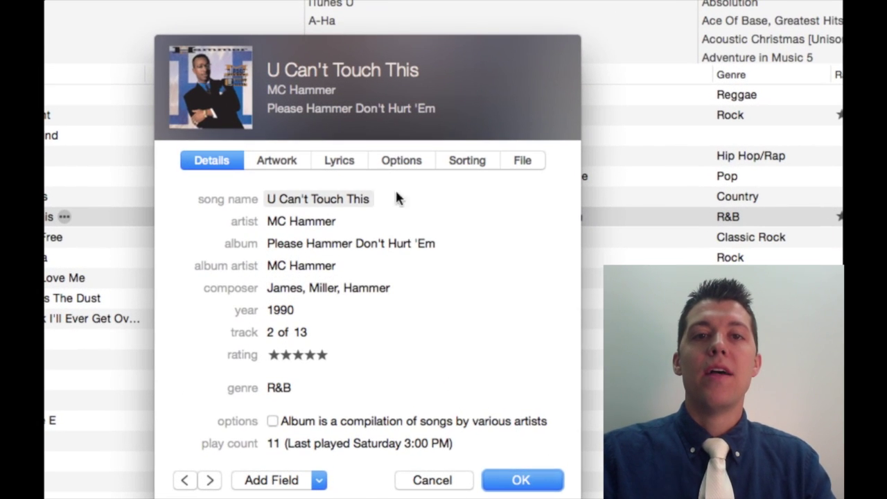
- Set the song's start time to 1:41 and stop time to 1:56, and save
click(401, 160)
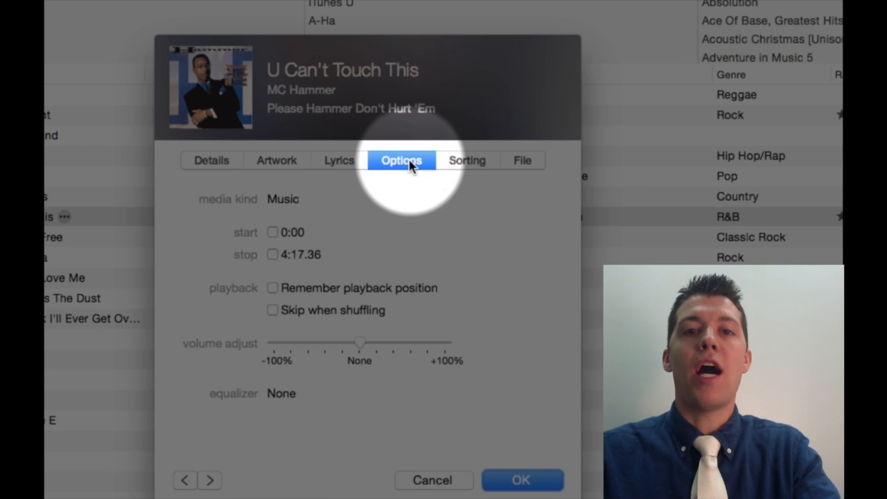
mouse_move(297, 238)
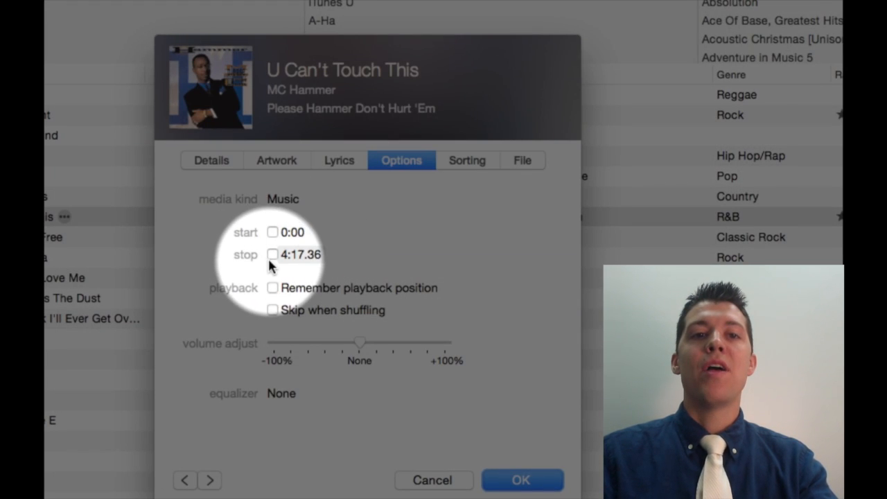
mouse_move(326, 263)
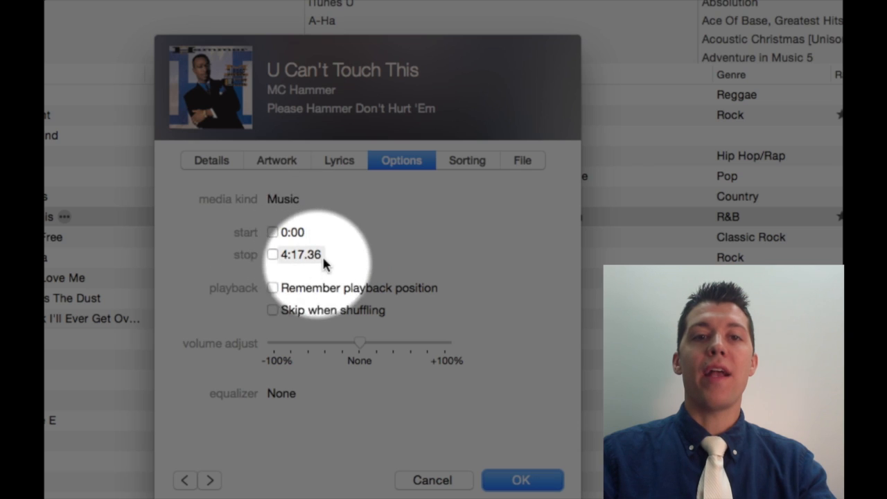
click(271, 232)
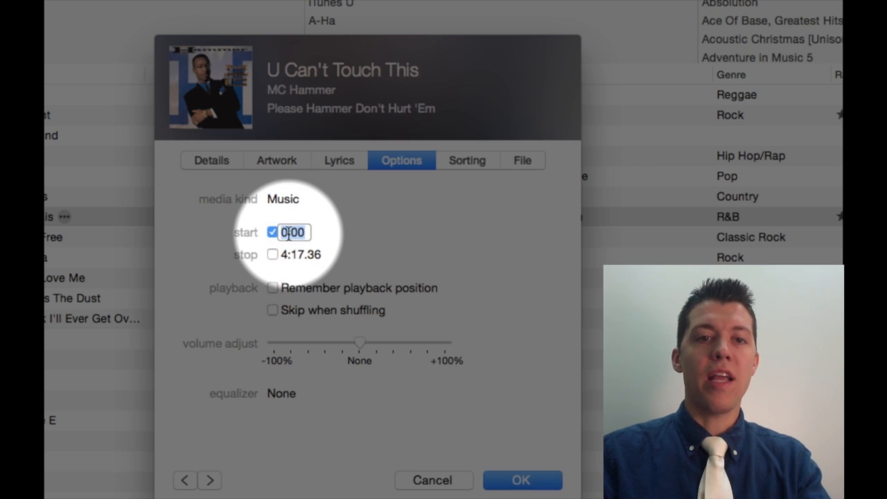
text(1:41)
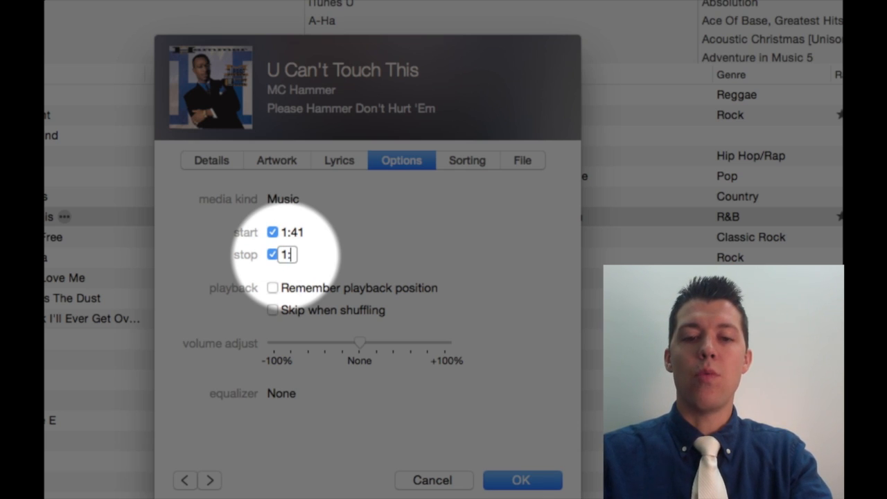
text(:56)
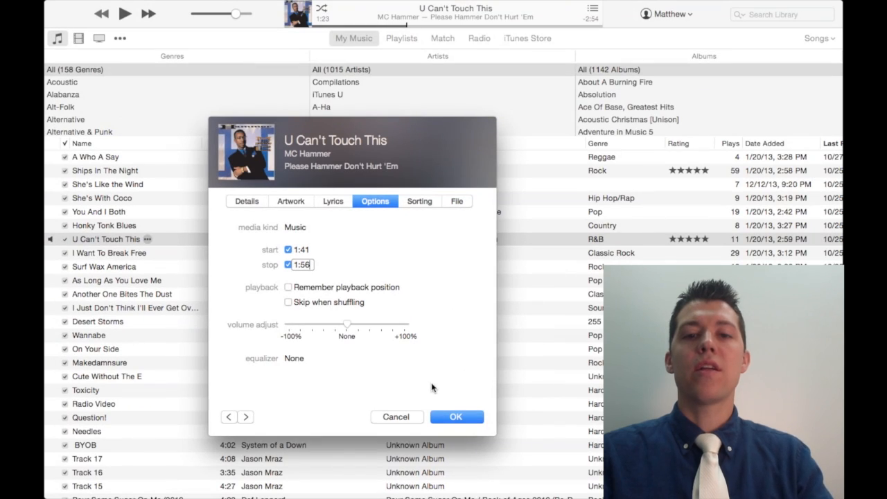
click(456, 417)
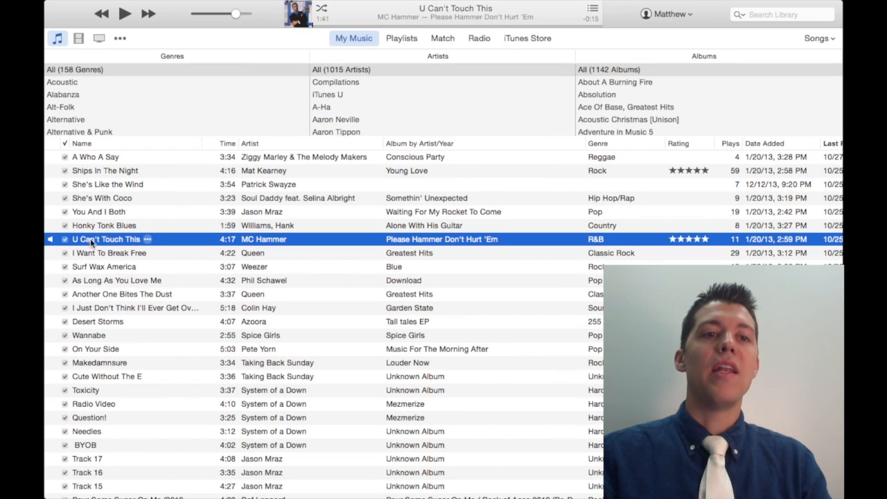
- Bring the song info window back up, showing start 1:41 and stop 1:56.5
click(126, 12)
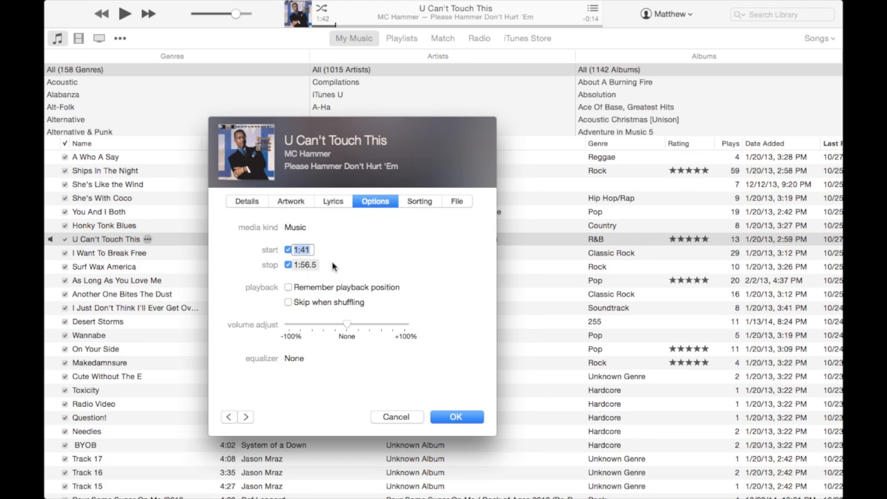
- Refine the song's start time to 1:41.3, keeping stop at 1:56.5, and save
click(457, 417)
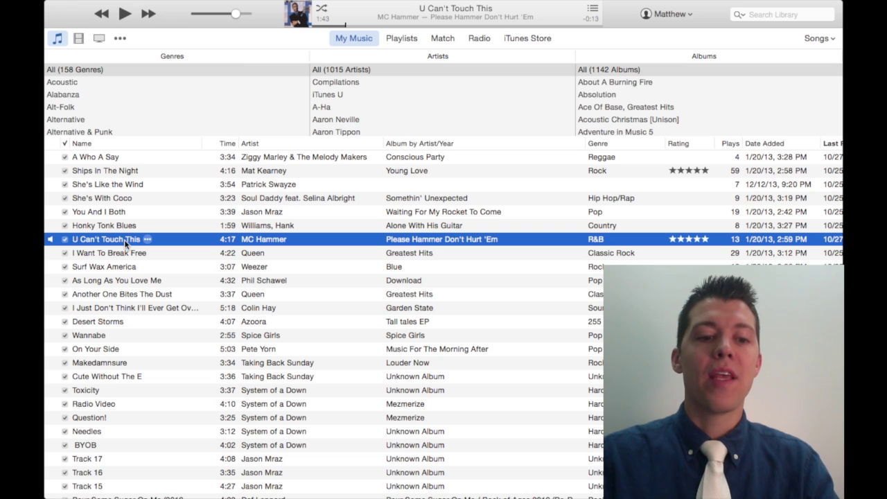
right_click(108, 238)
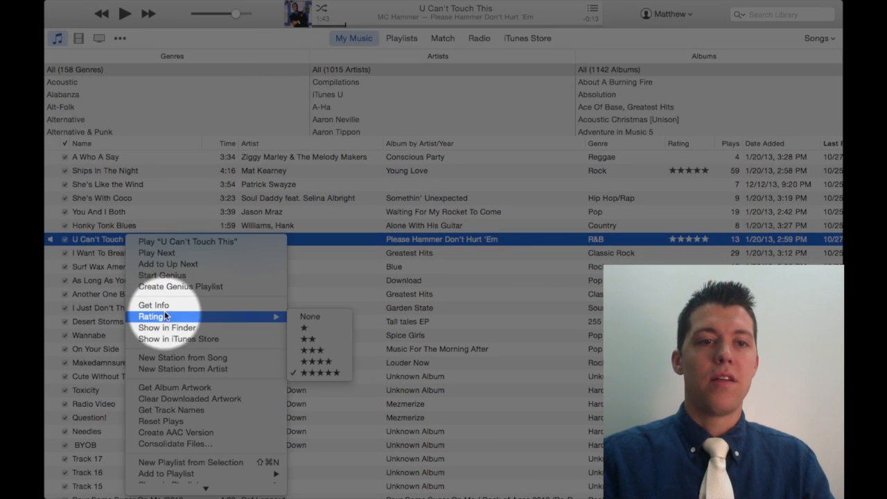
click(153, 305)
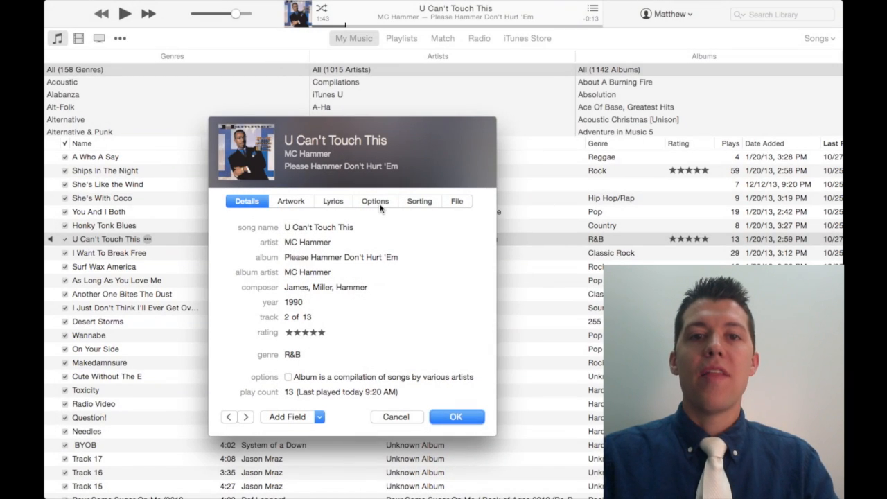
click(375, 201)
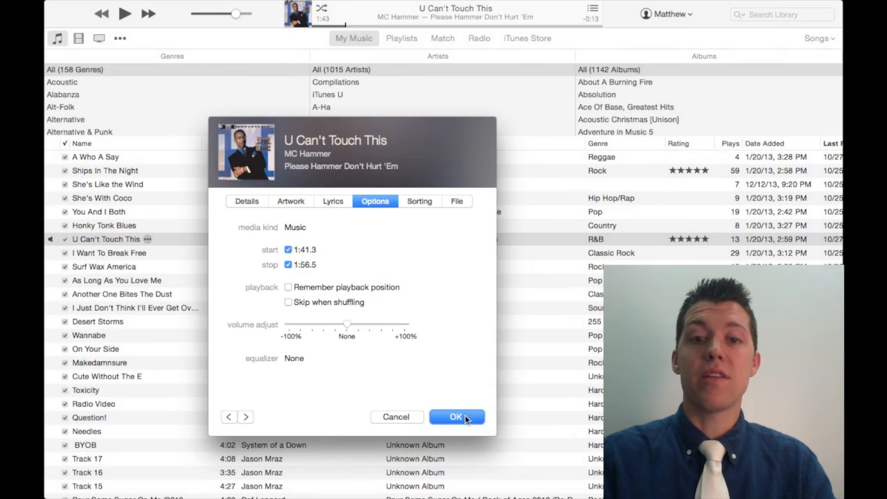
click(458, 417)
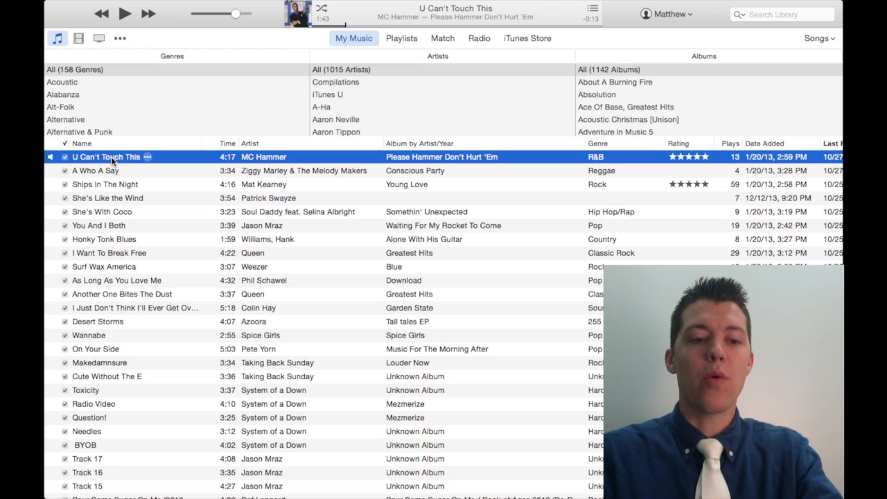
- Create an AAC version of the trimmed 'U Can't Touch This' track
right_click(108, 157)
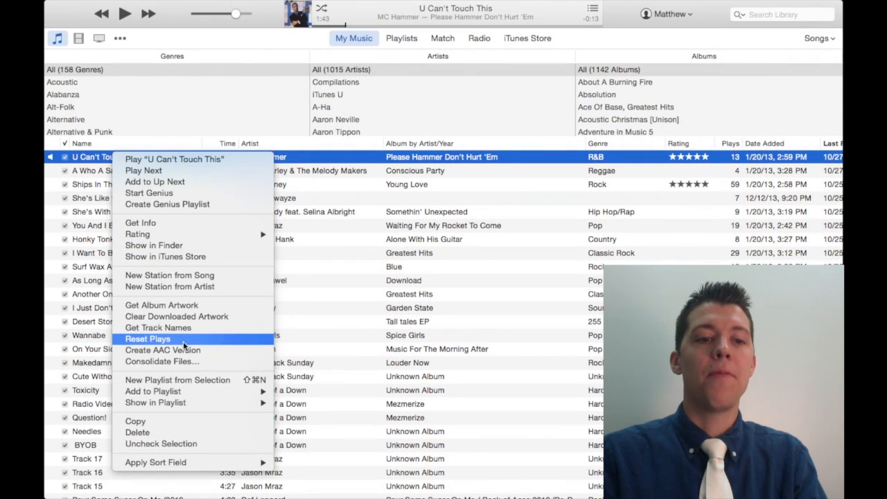
mouse_move(183, 354)
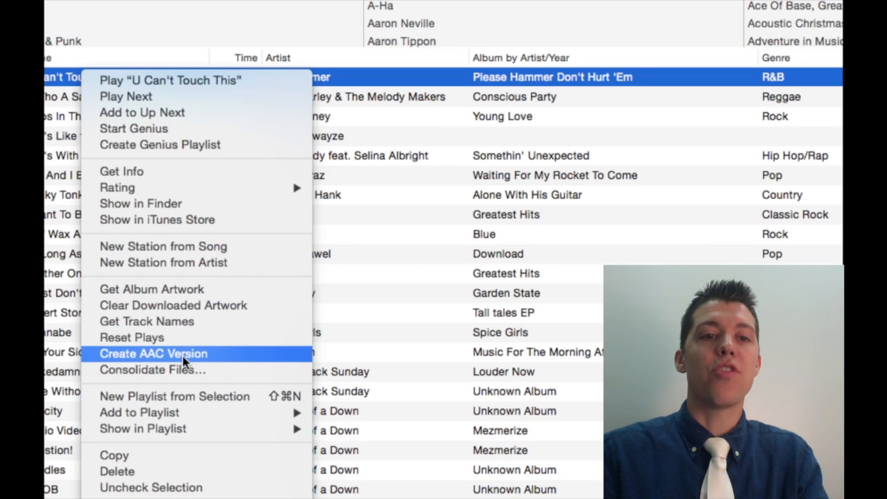
click(152, 353)
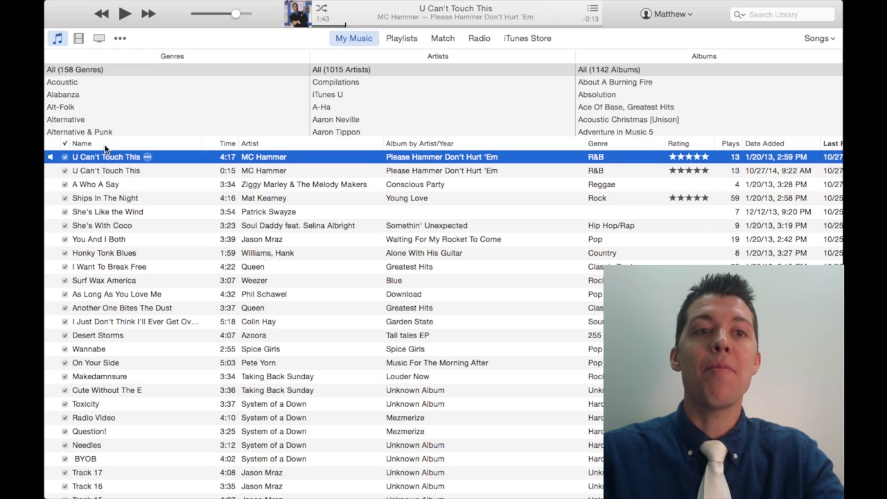
- Sort the library by Name and select the 0:15 copy of the song
click(81, 143)
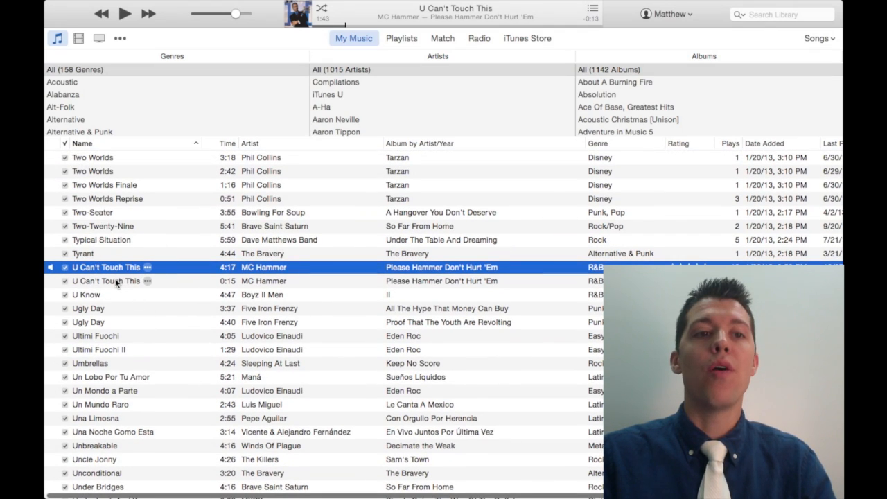
click(105, 280)
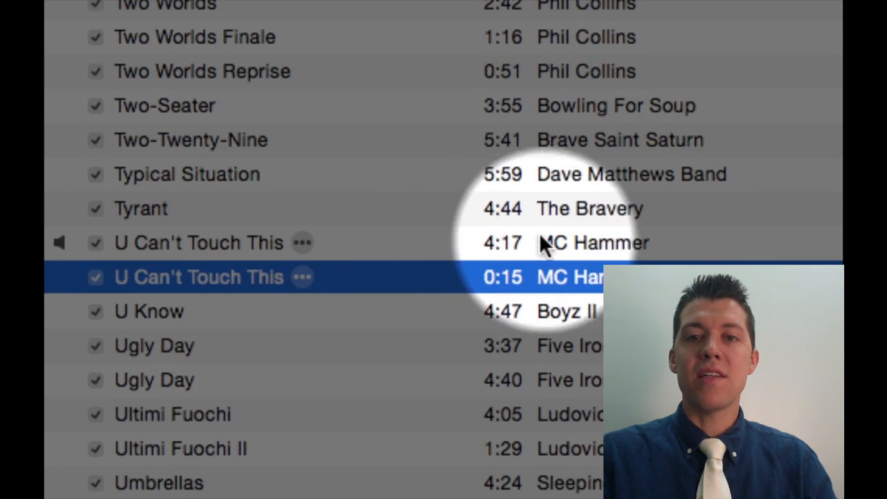
mouse_move(513, 305)
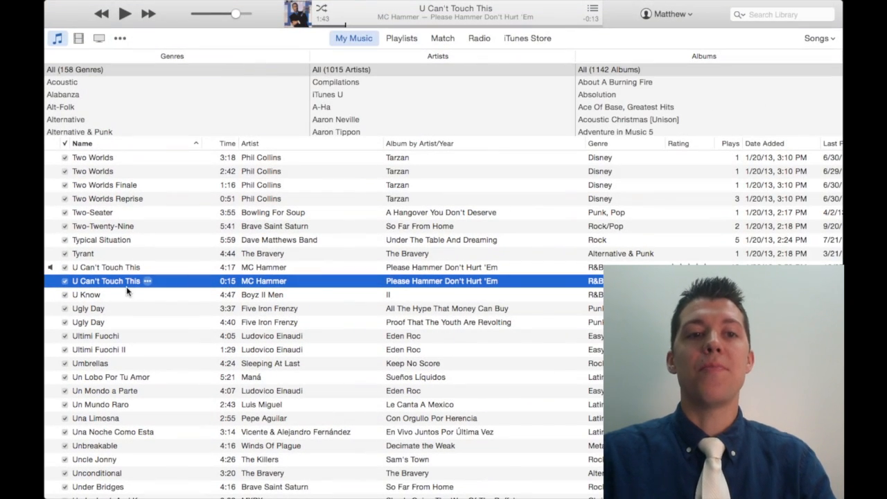
- Rename the 0:15 track to 'U Can't Touch This (short)'
double_click(105, 281)
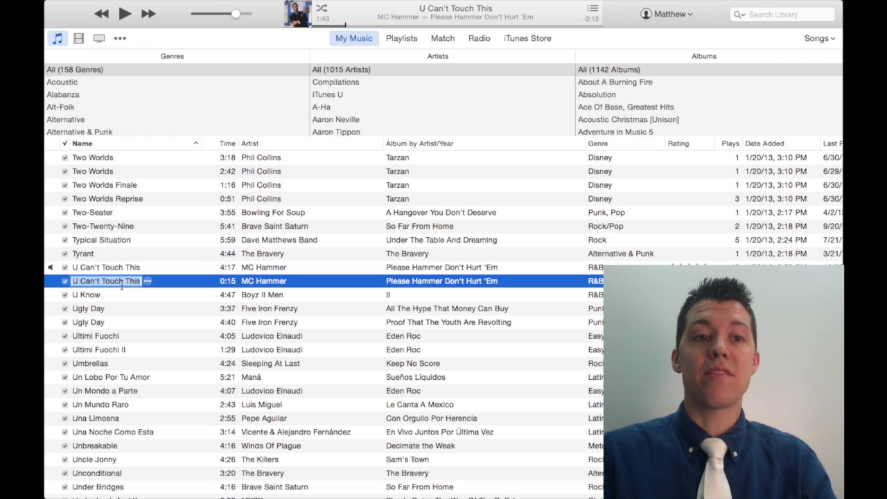
text(short))
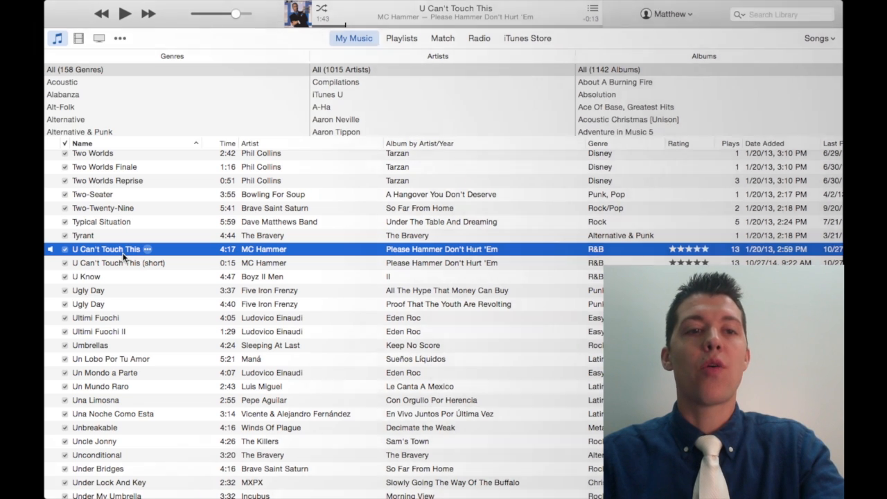
- Uncheck the original song's start and stop times to restore full 4:17 playback
right_click(107, 248)
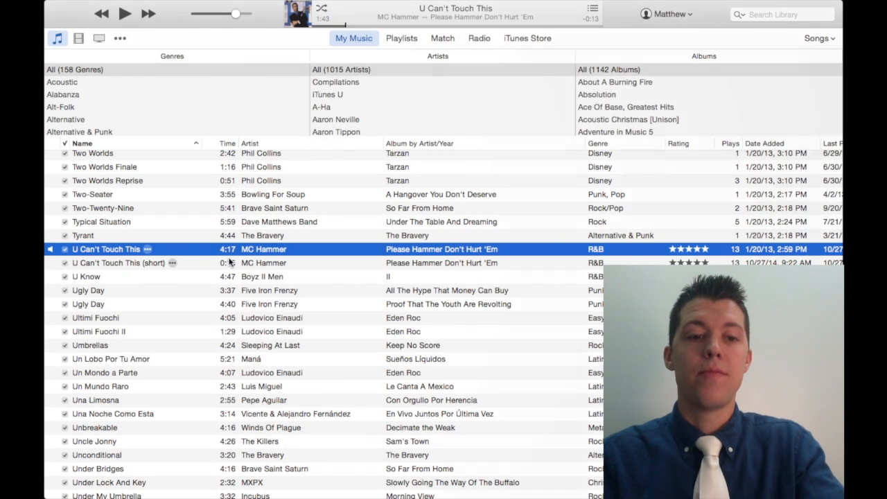
right_click(125, 249)
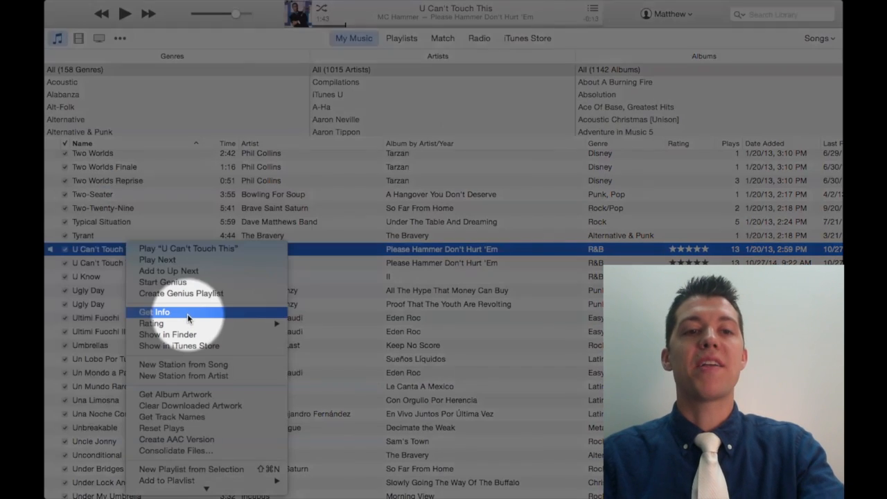
click(154, 311)
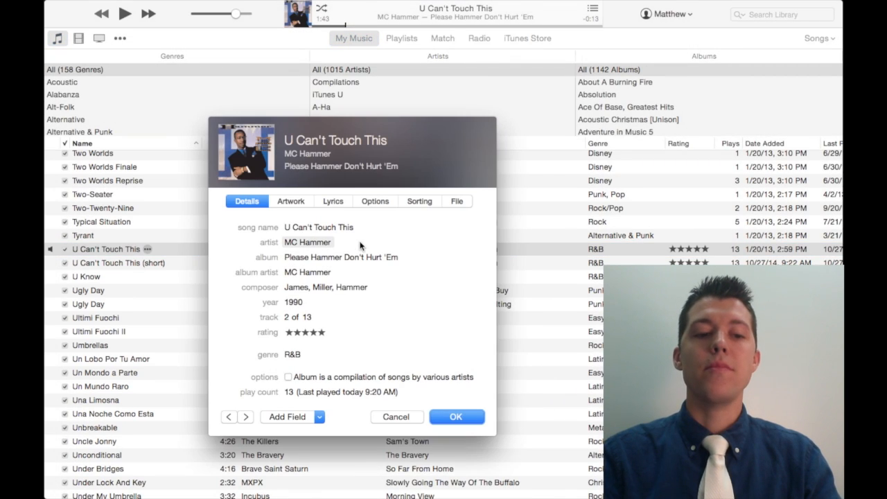
click(375, 201)
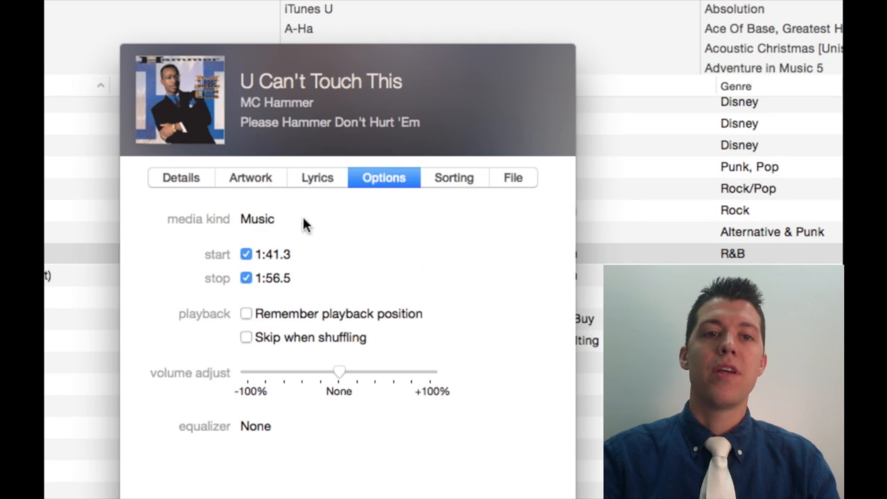
click(246, 254)
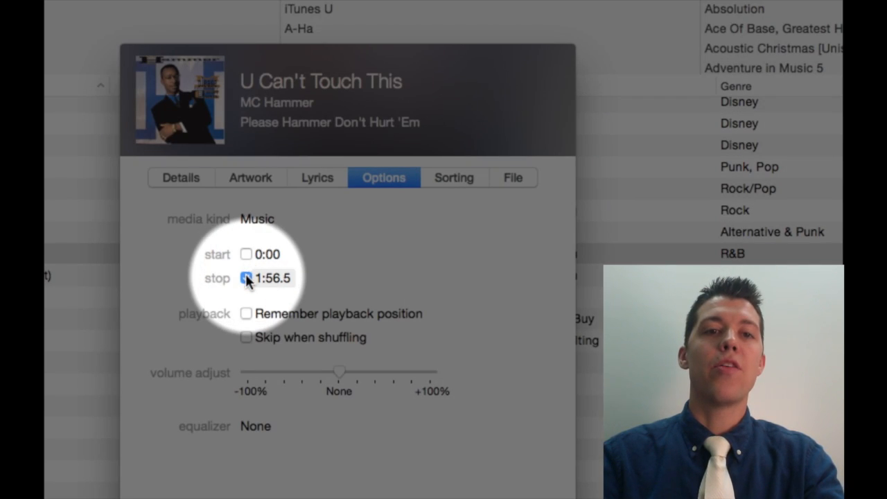
click(246, 278)
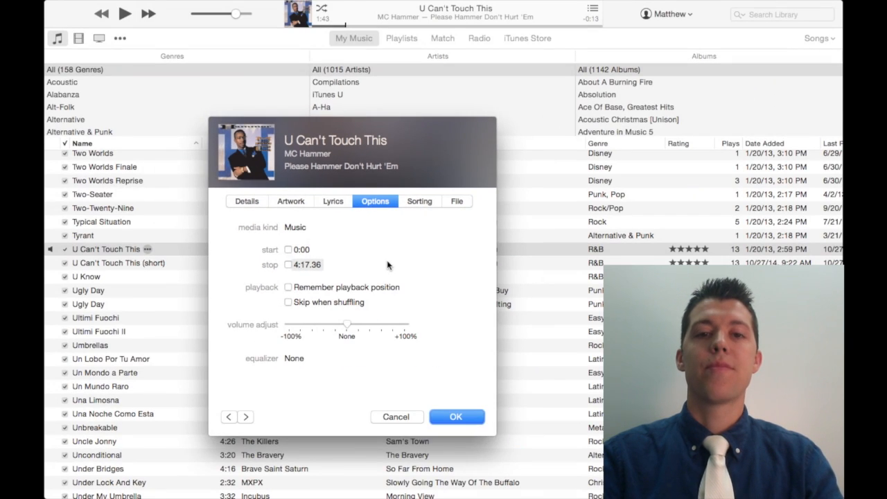
click(457, 417)
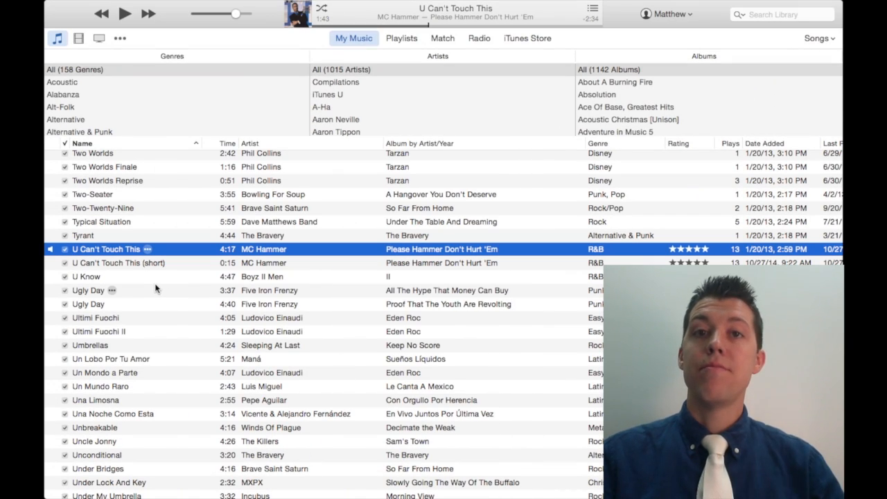
click(111, 263)
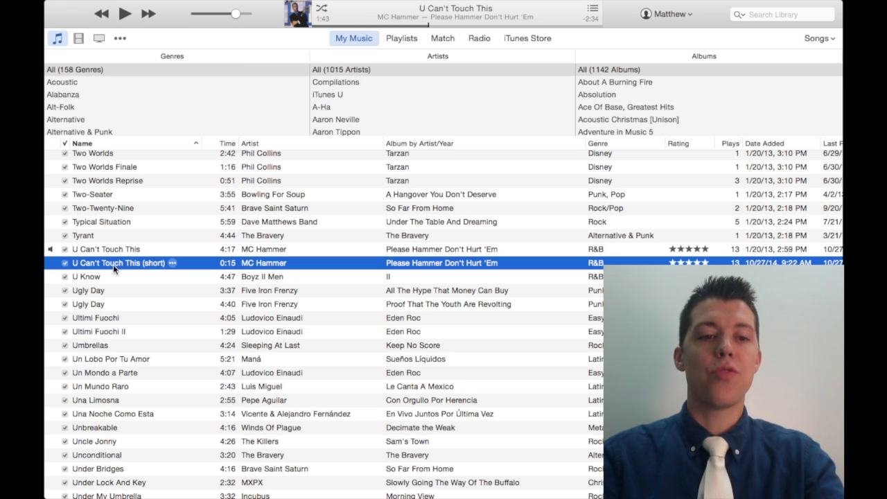
right_click(118, 263)
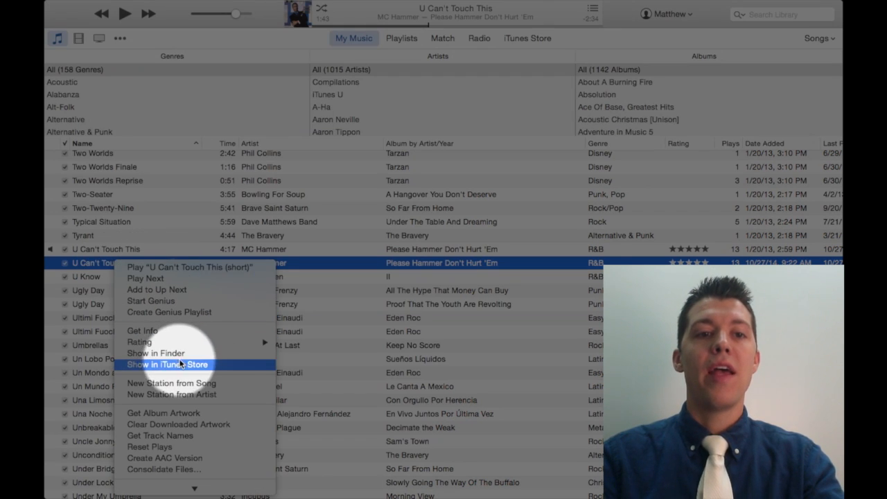
mouse_move(157, 353)
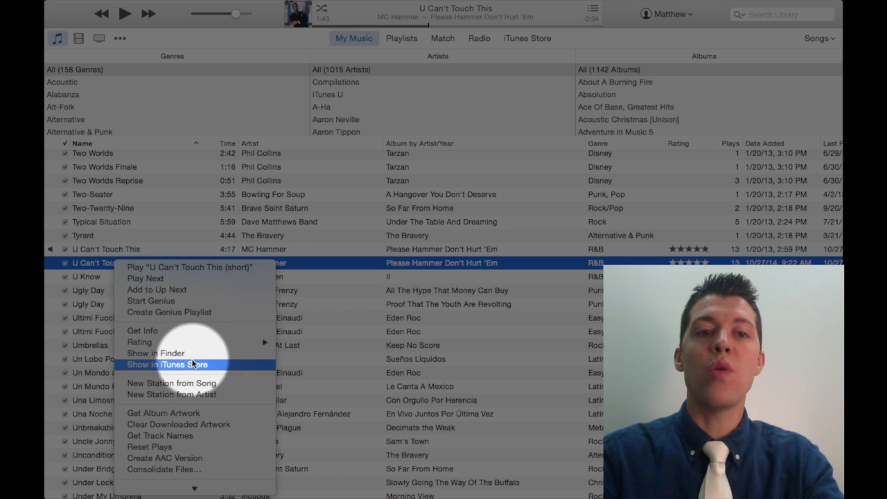
click(167, 365)
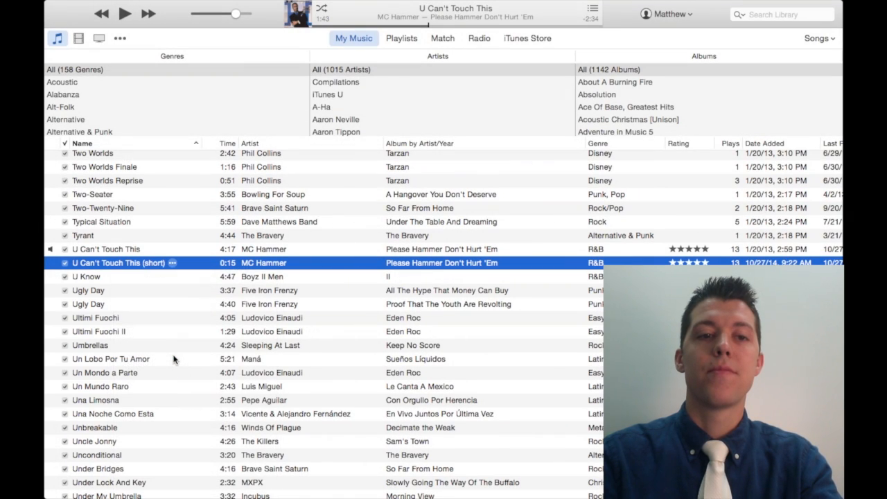